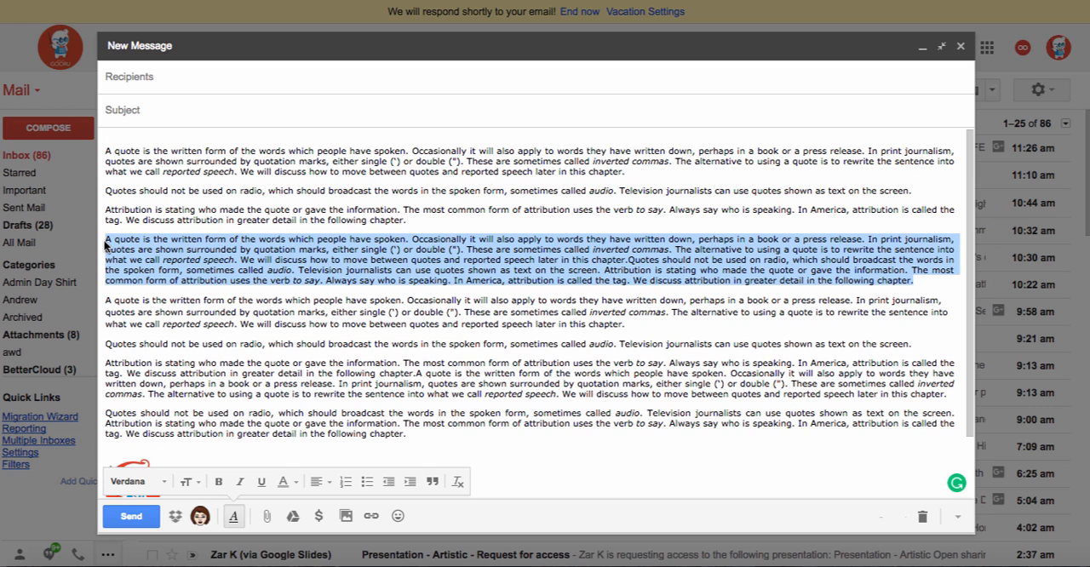
mouse_move(360, 281)
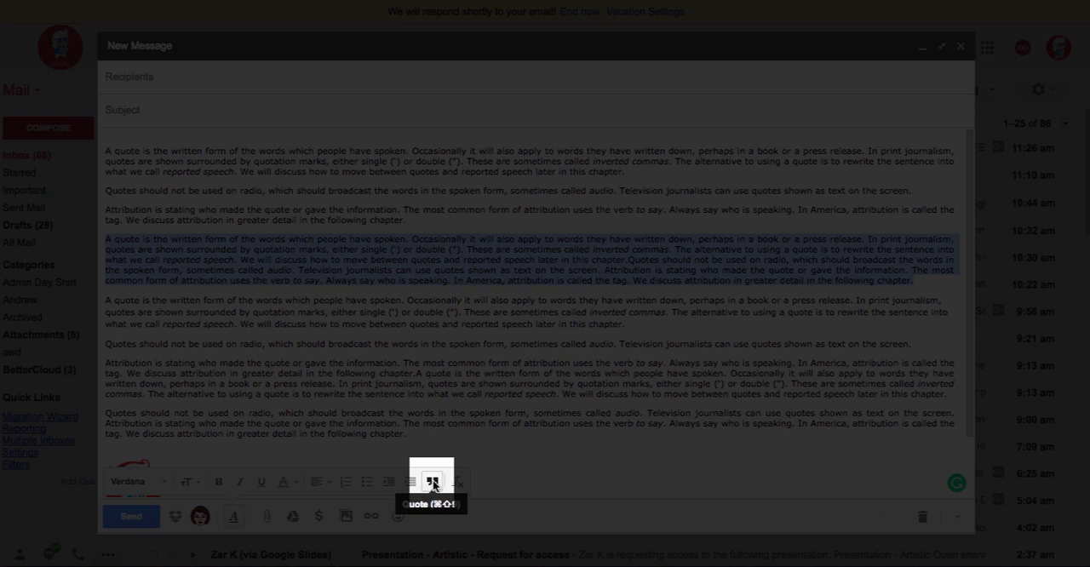
Step: Apply the Quote format to the selected fourth paragraph, then deselect to view the indented quote
left_click(432, 481)
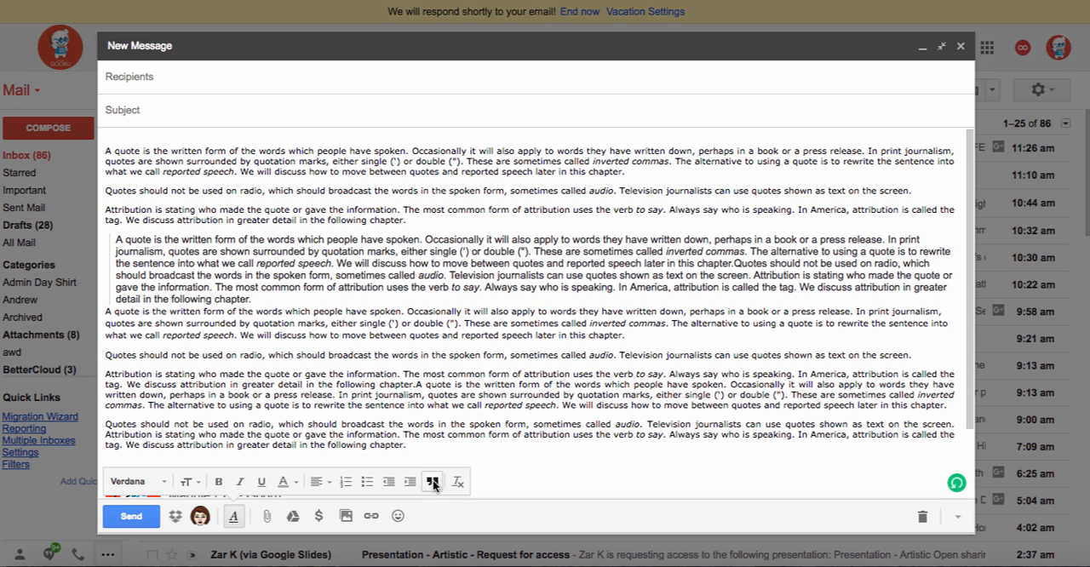
left_click(434, 482)
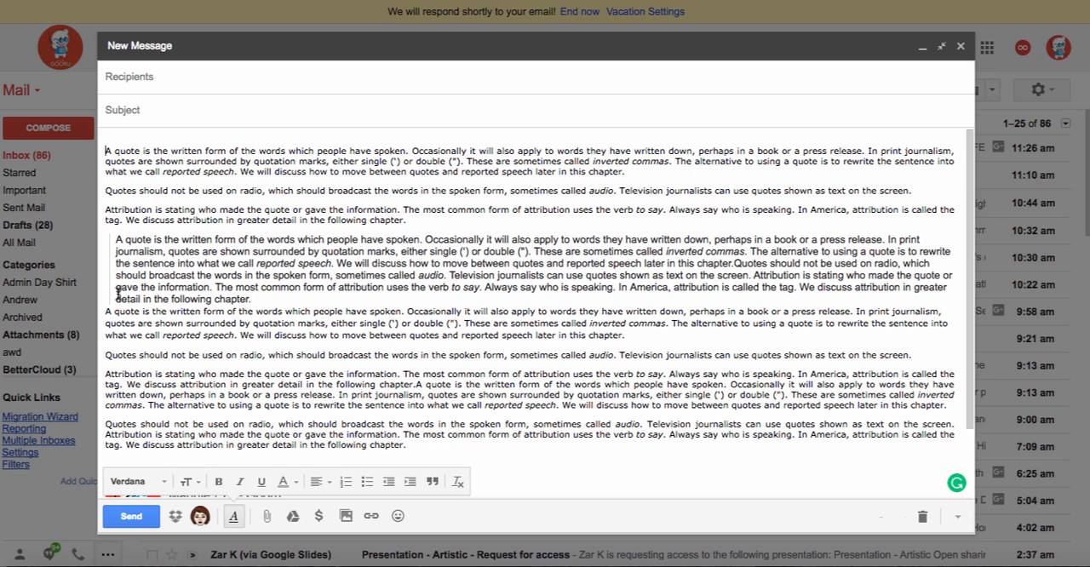
mouse_move(221, 298)
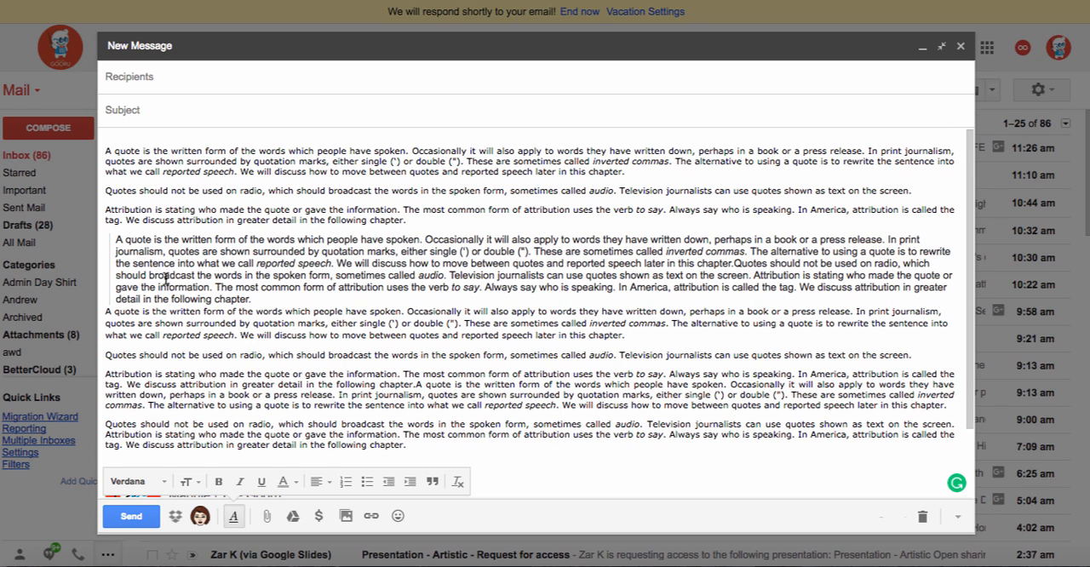
mouse_move(226, 299)
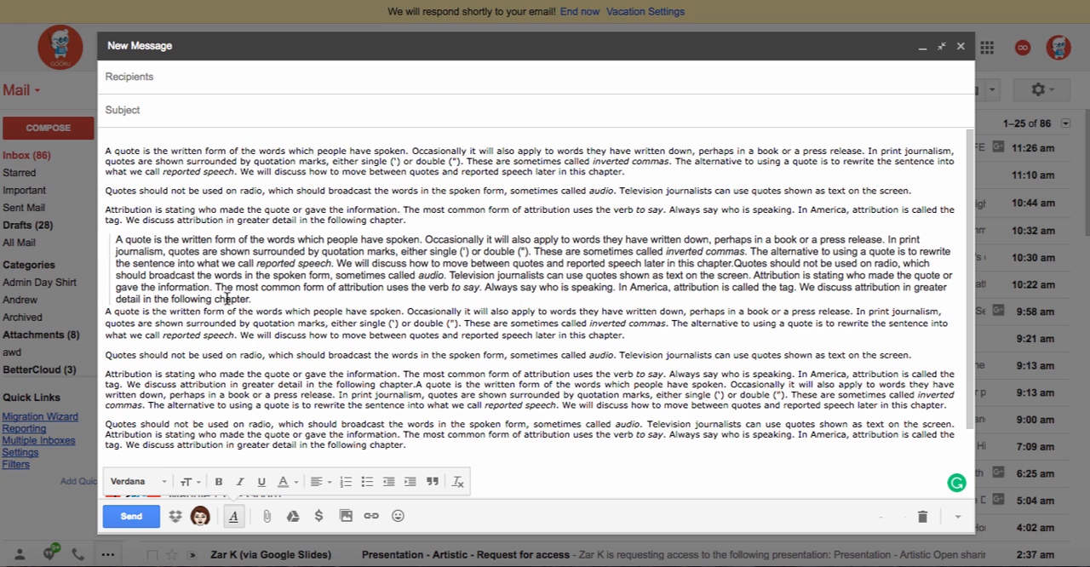